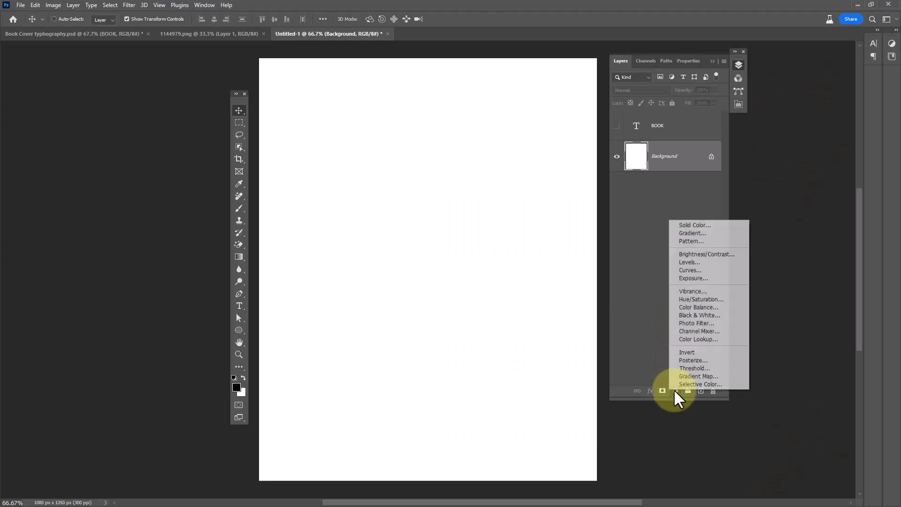
Add a Solid Color fill layer in medium blue (#386992) covering the whole canvas
click(694, 226)
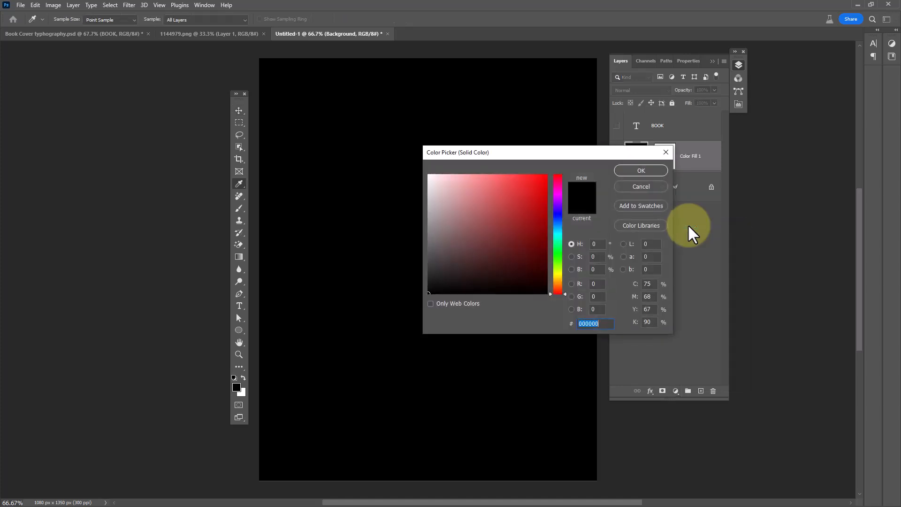
click(520, 231)
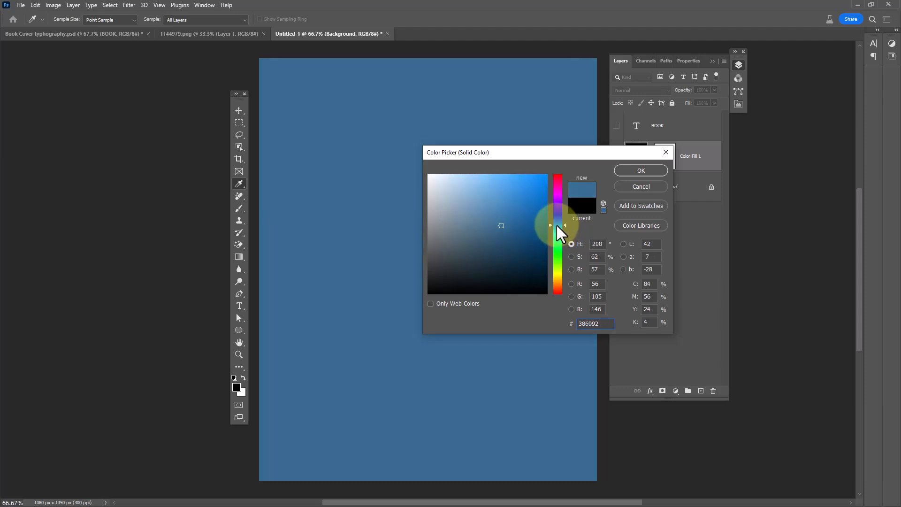
click(640, 170)
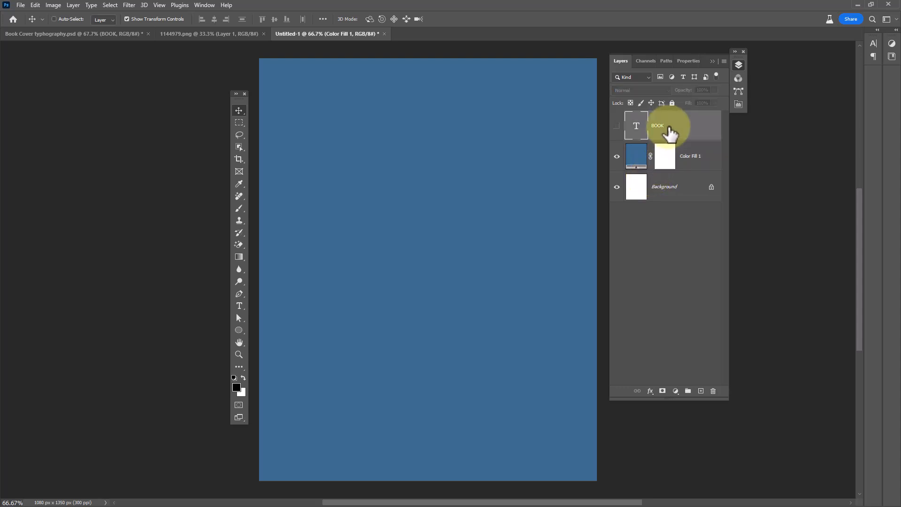
Make the BOOK text layer visible, check its Properties, and reselect the blue fill layer
click(617, 125)
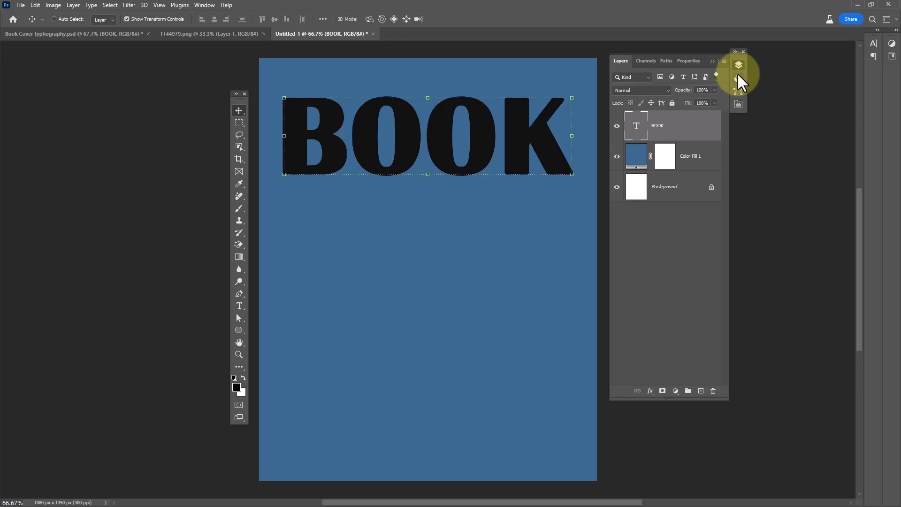
click(688, 60)
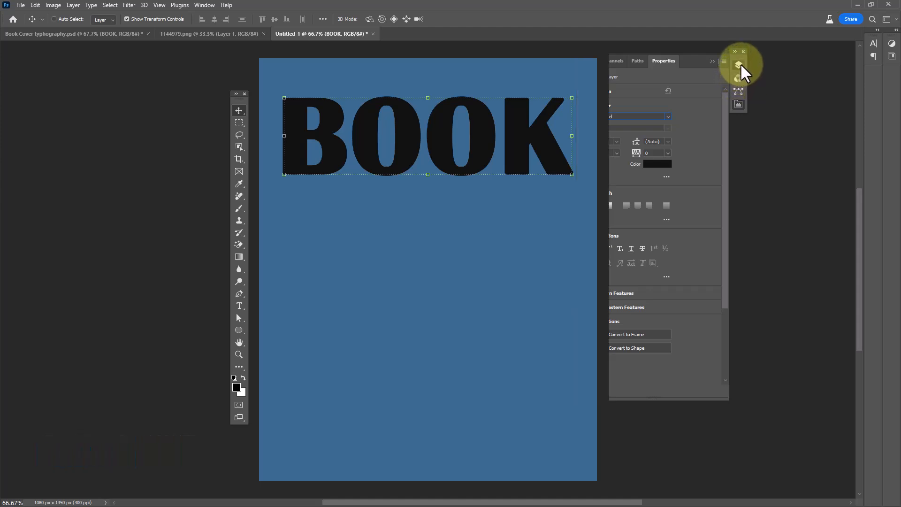
click(621, 60)
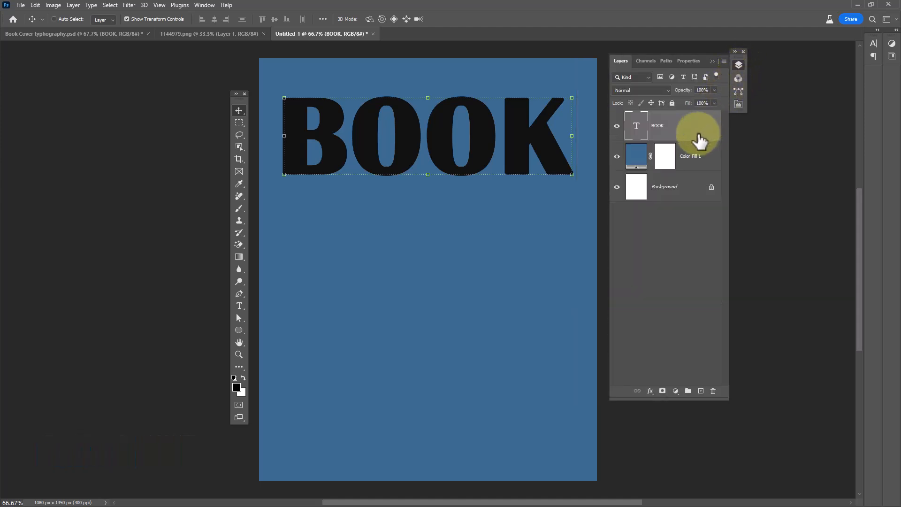
click(687, 156)
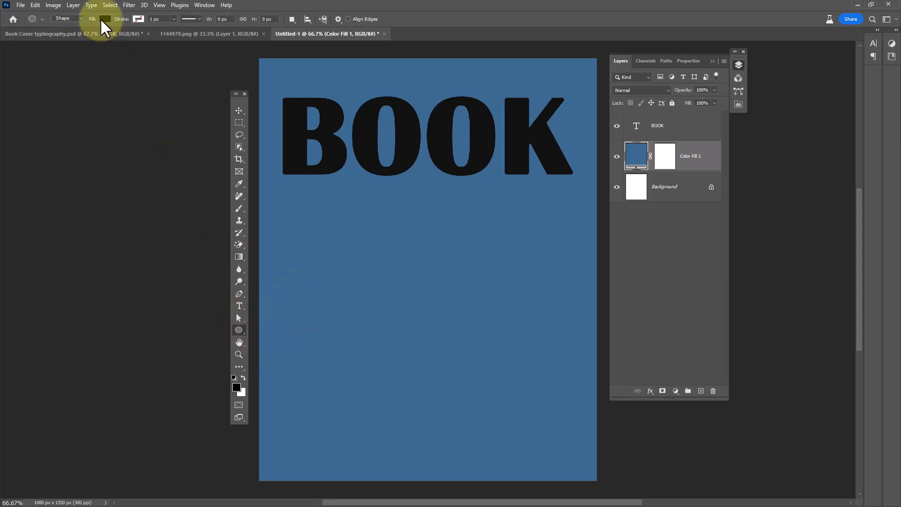
Draw a wide white-filled ellipse near the lower right of the blue cover
click(100, 19)
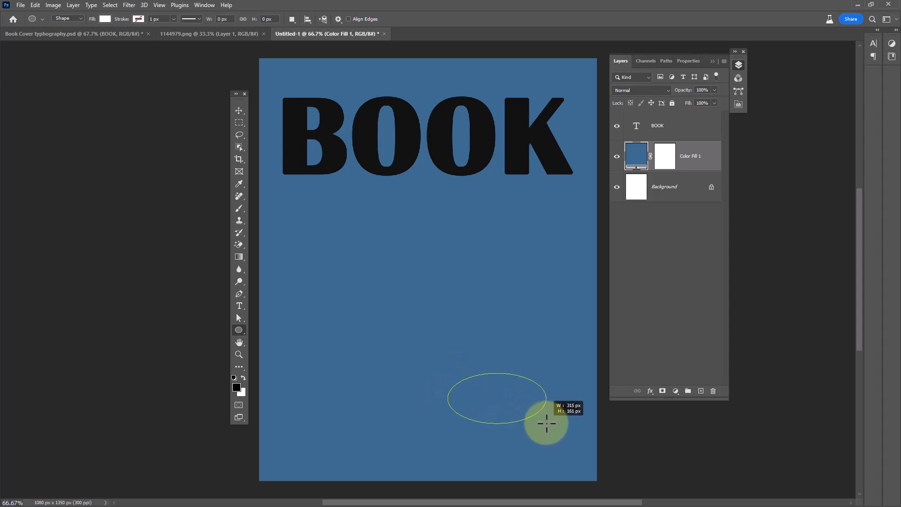
drag(547, 424, 575, 408)
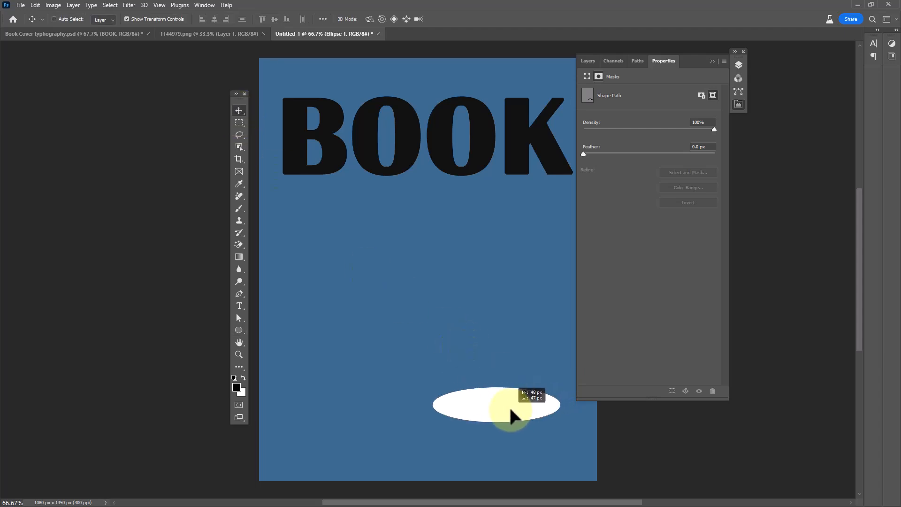
click(508, 414)
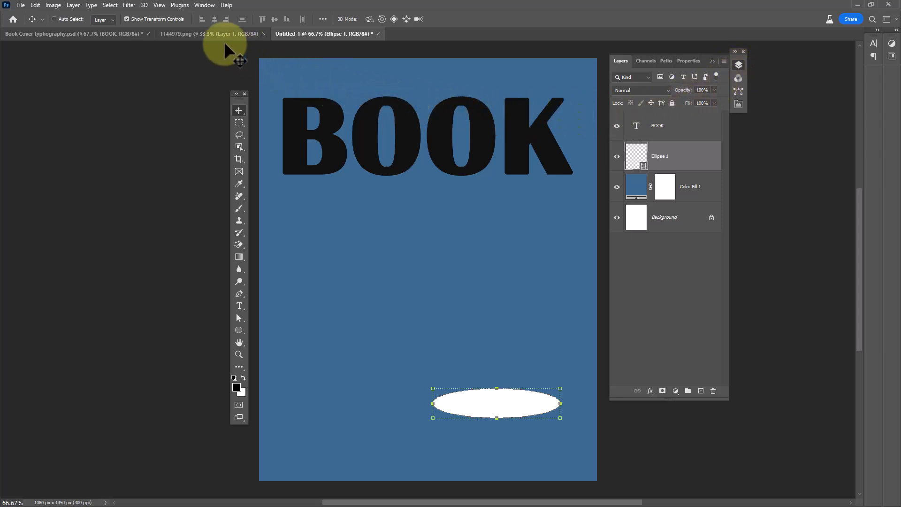
Copy the man from 1144979.png onto the cover and scale him down to stand on the ellipse
click(203, 34)
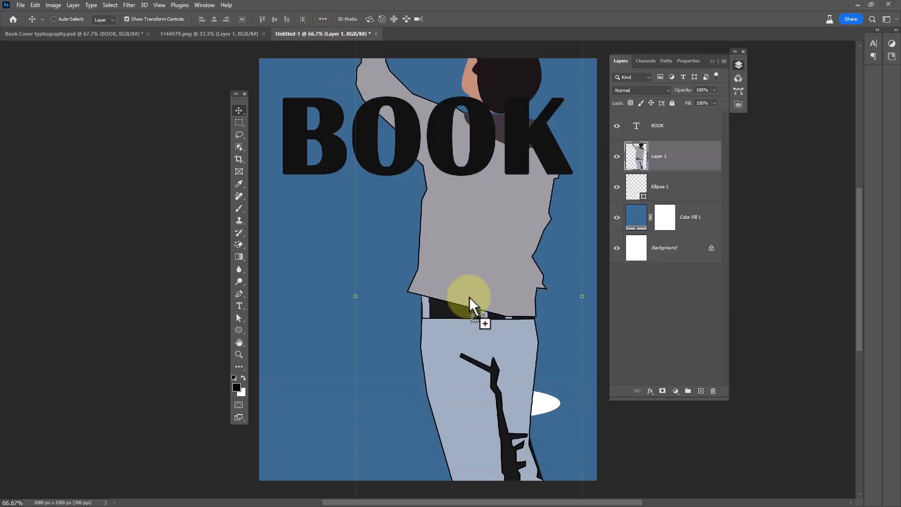
right_click(659, 156)
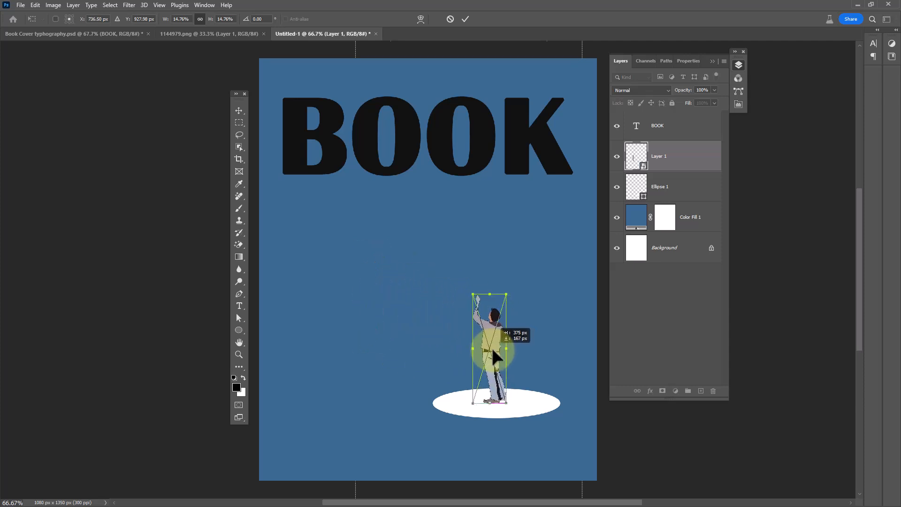
key(Enter)
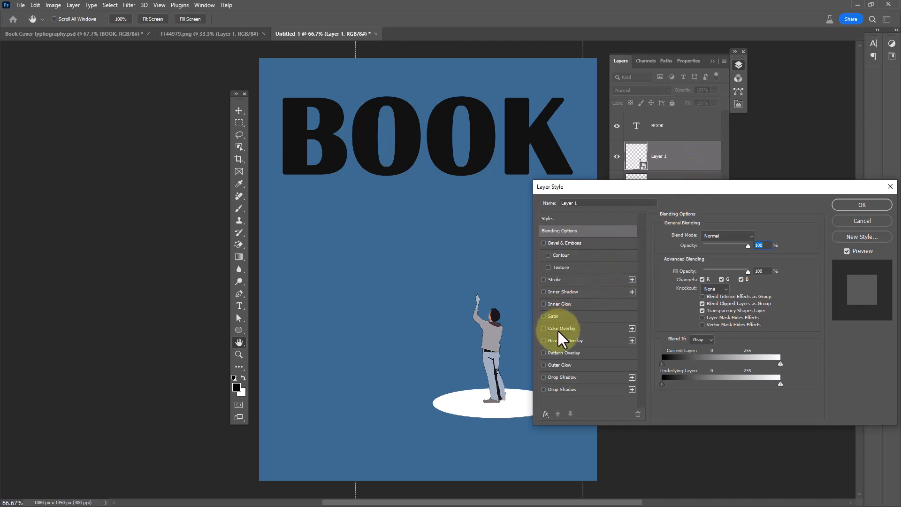
Apply a #111111 Color Overlay to Layer 1 so the man becomes a near-black silhouette
click(543, 329)
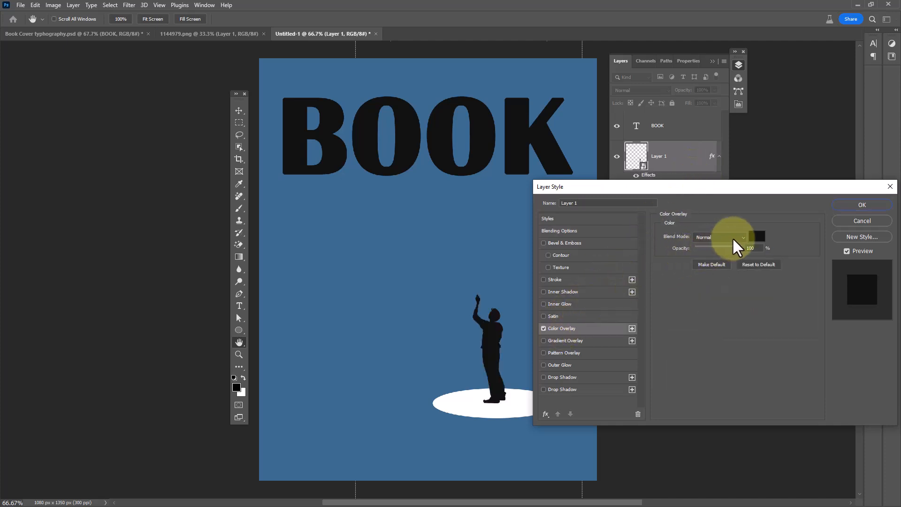
click(757, 236)
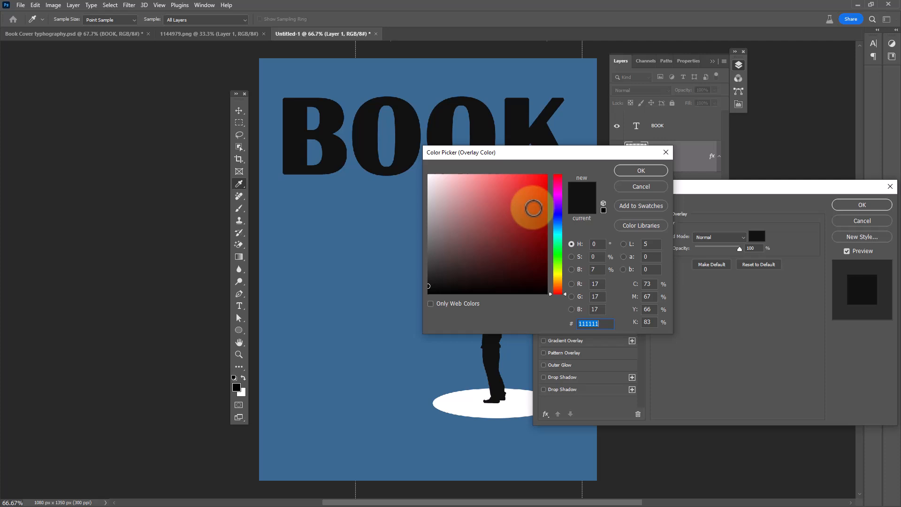
click(640, 170)
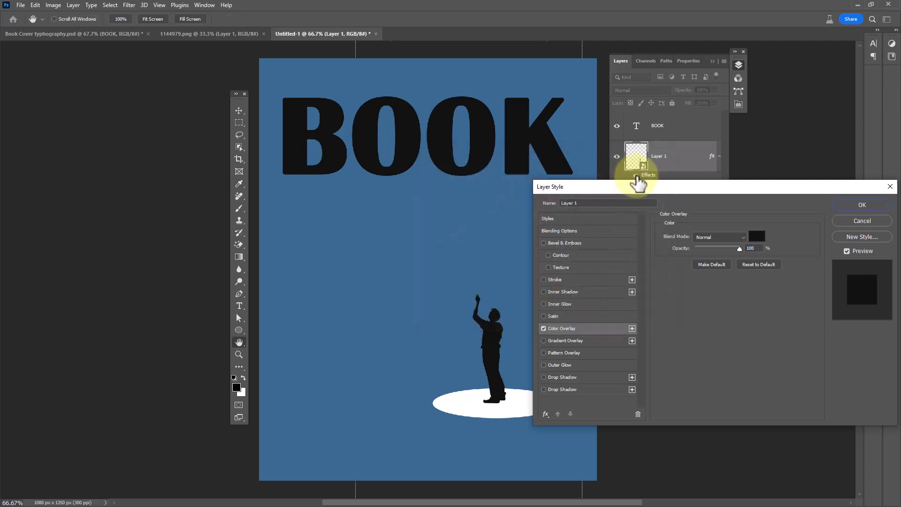
click(862, 204)
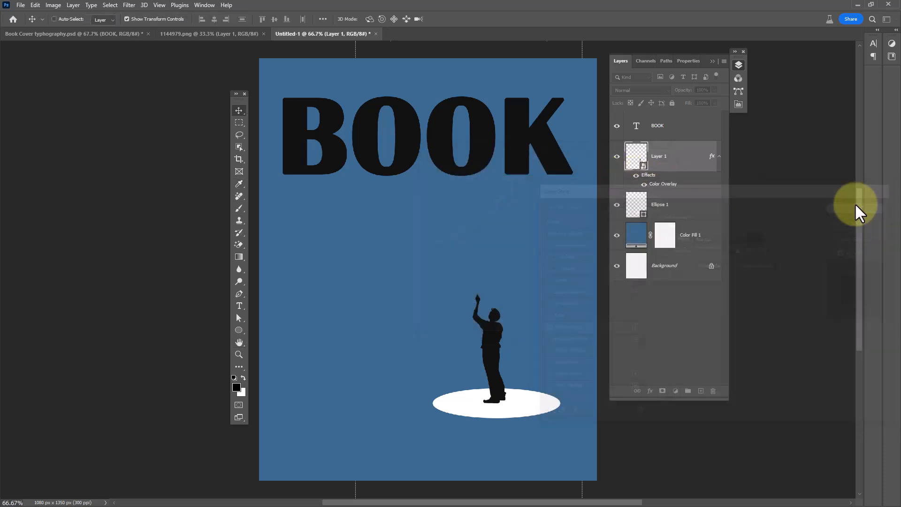
Duplicate the silhouette, rename the original 'shadow', and flip-skew it below the man's feet
key(Ctrl+J)
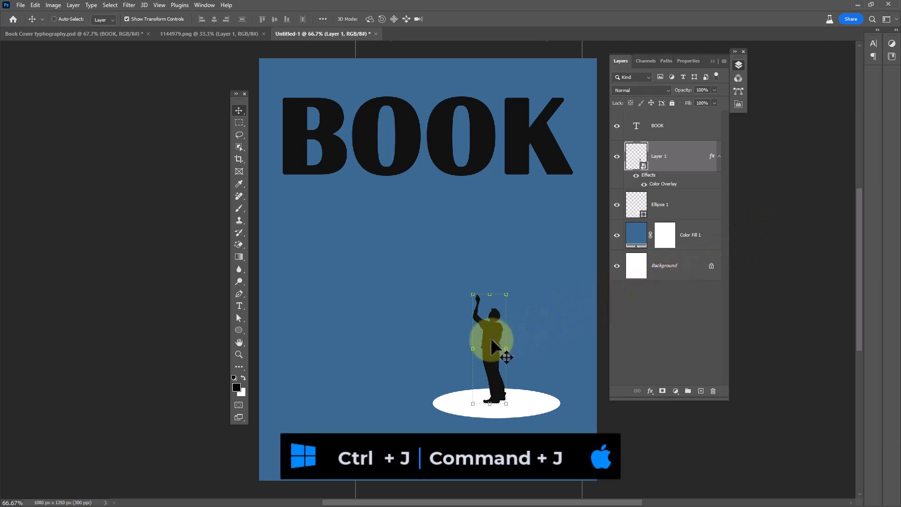
key(Ctrl+J)
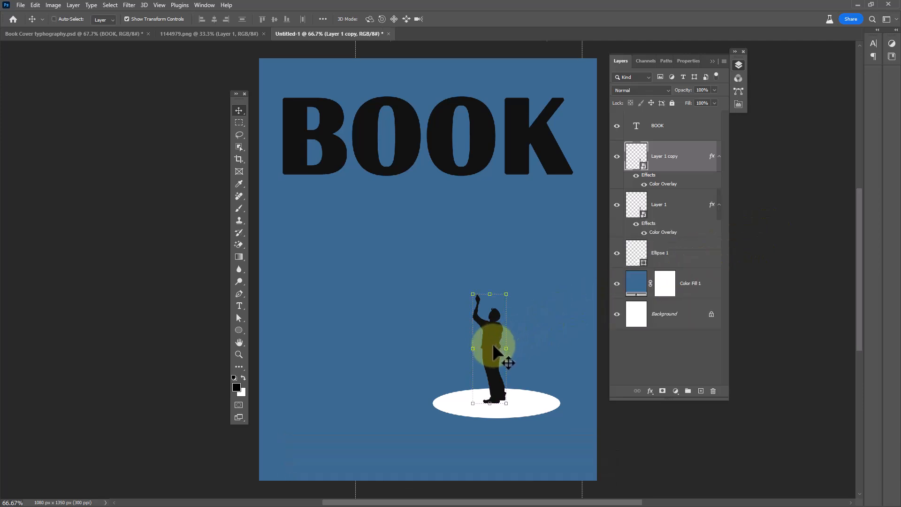
click(659, 205)
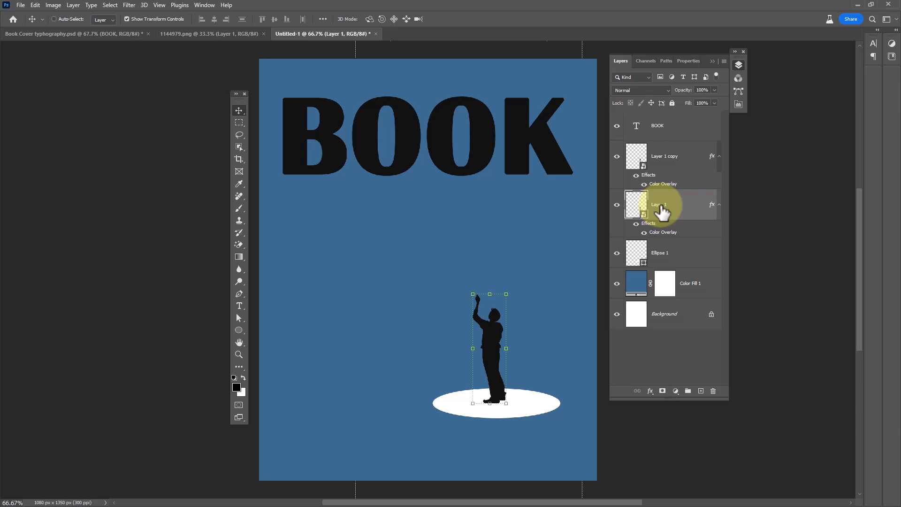
text(shadow)
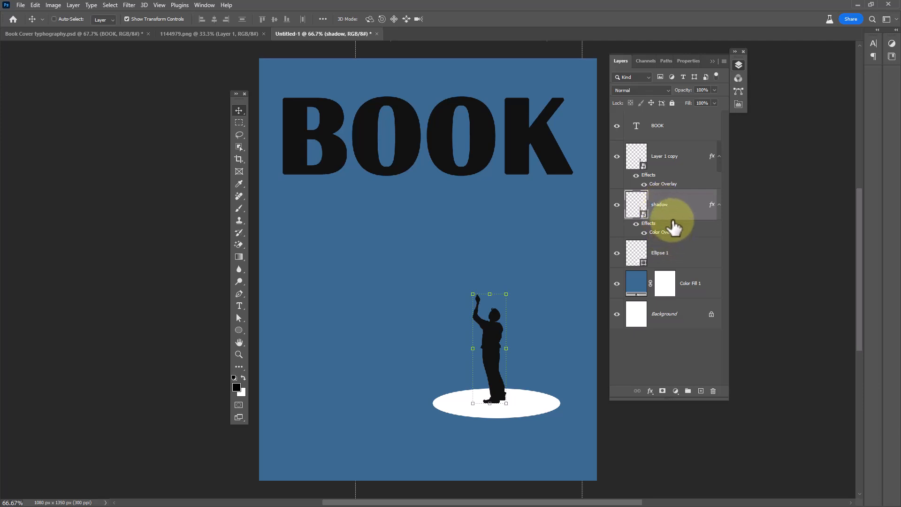
key(Ctrl+T)
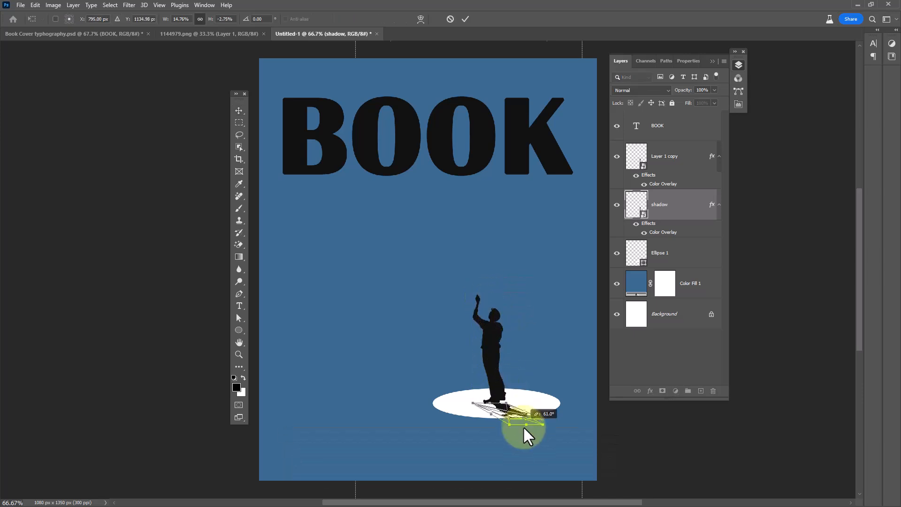
drag(523, 428, 509, 405)
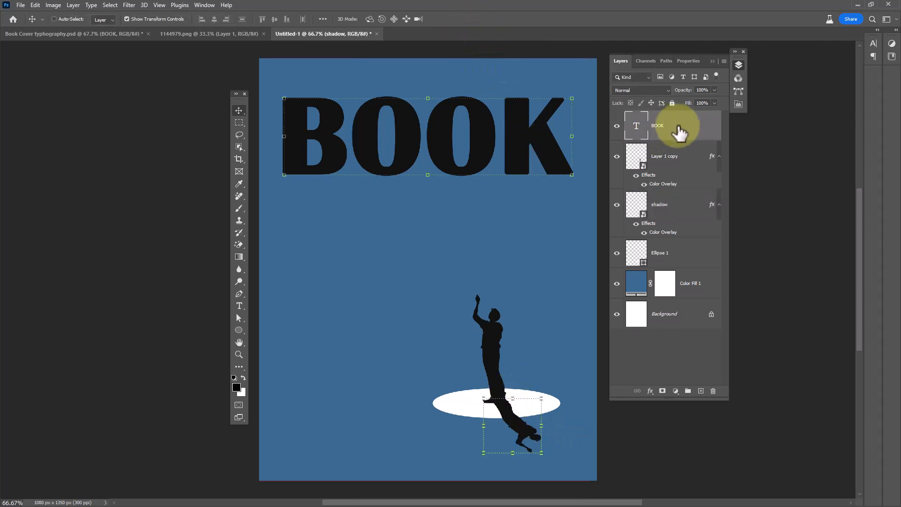
Commit the shadow and draw a white ellipse inside the first O of BOOK
click(676, 159)
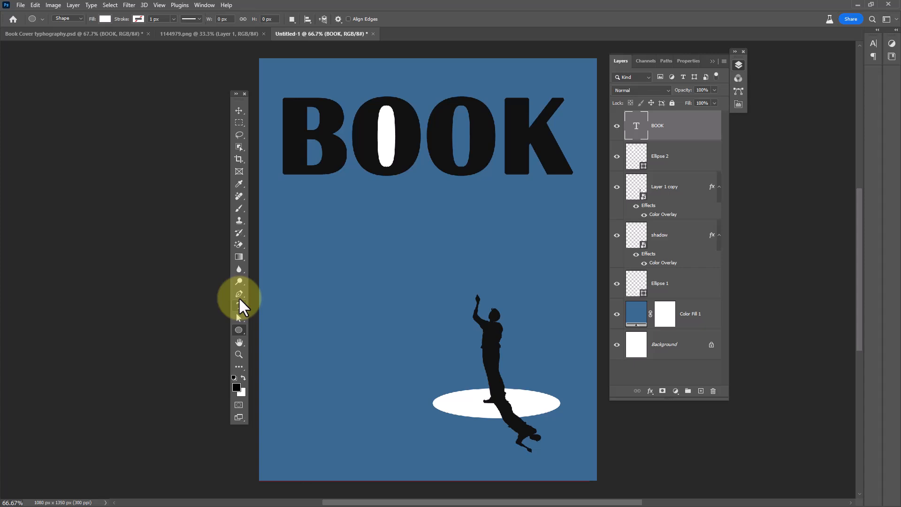
With the Pen tool in Shape mode, draw a white beam from the first O down to the ellipse
click(240, 293)
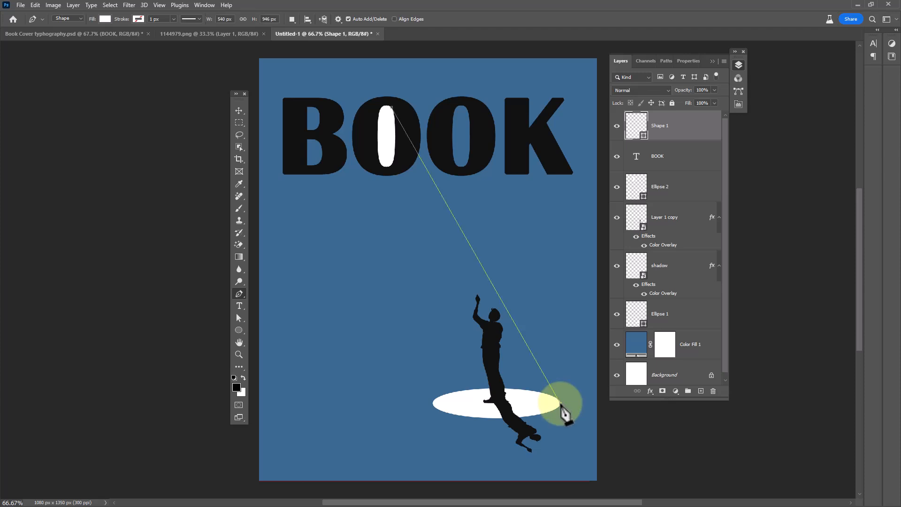
drag(566, 406, 431, 406)
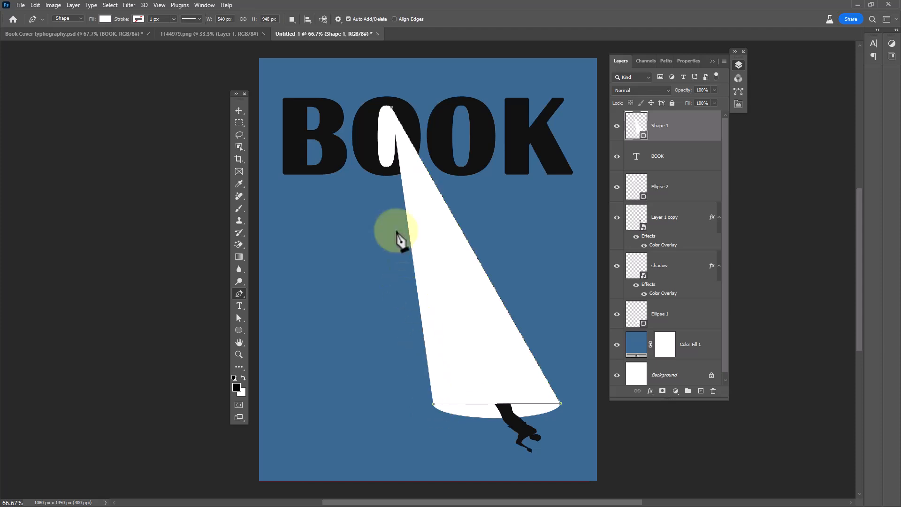
drag(400, 238, 391, 152)
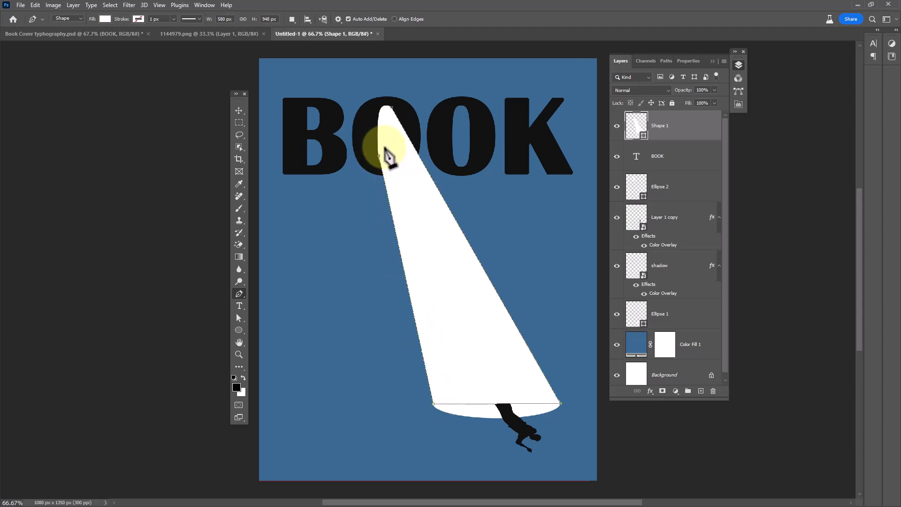